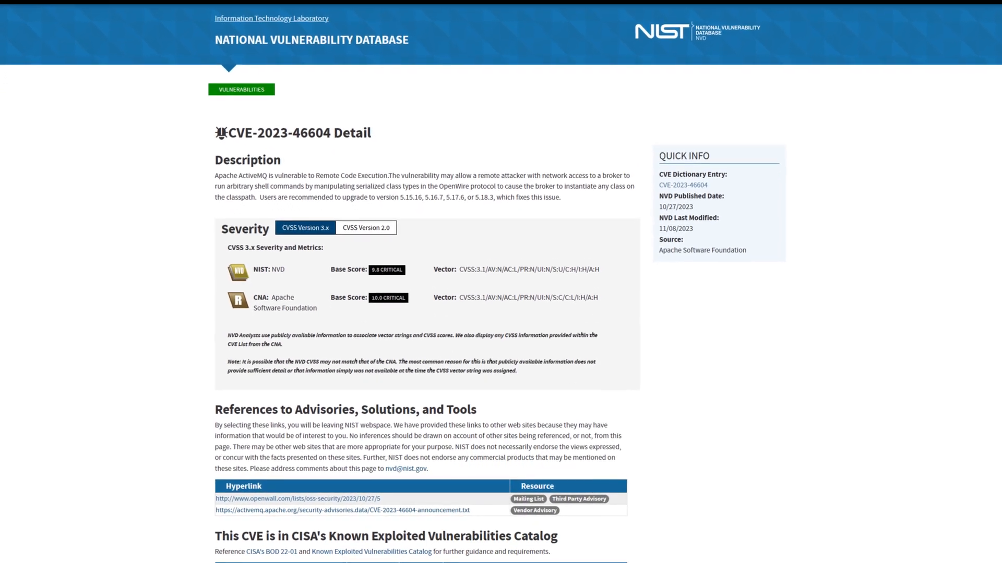
pyautogui.scroll(-3)
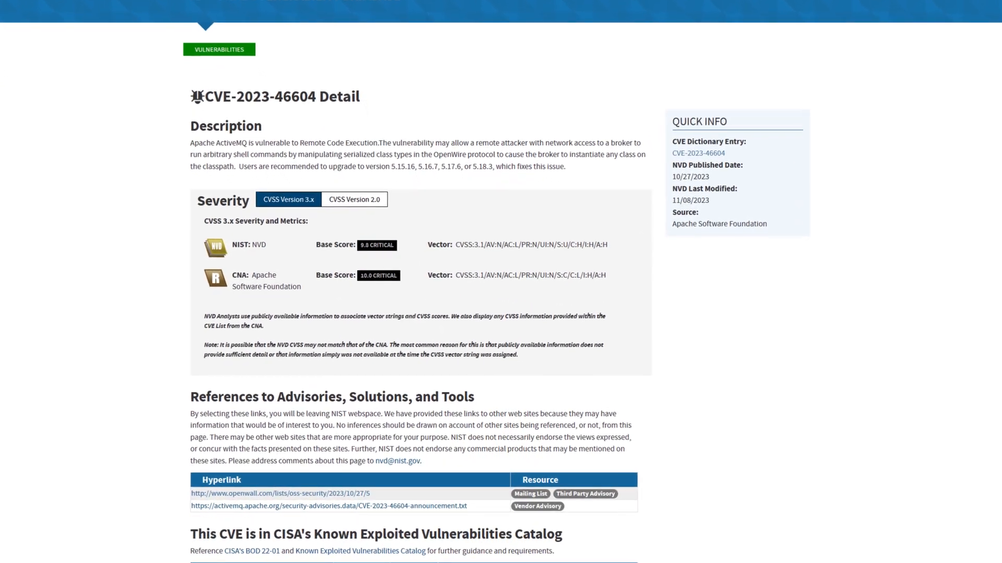